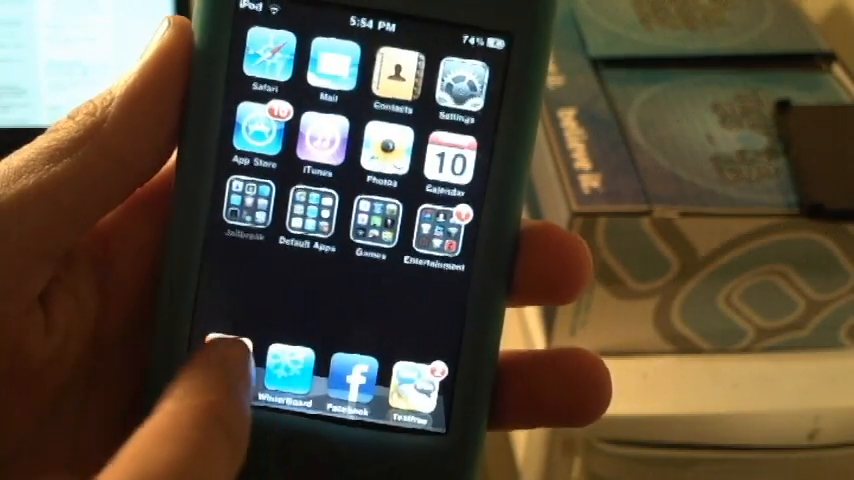
# Launch Cydia from the iPod's home screen.
pyautogui.click(242, 228)
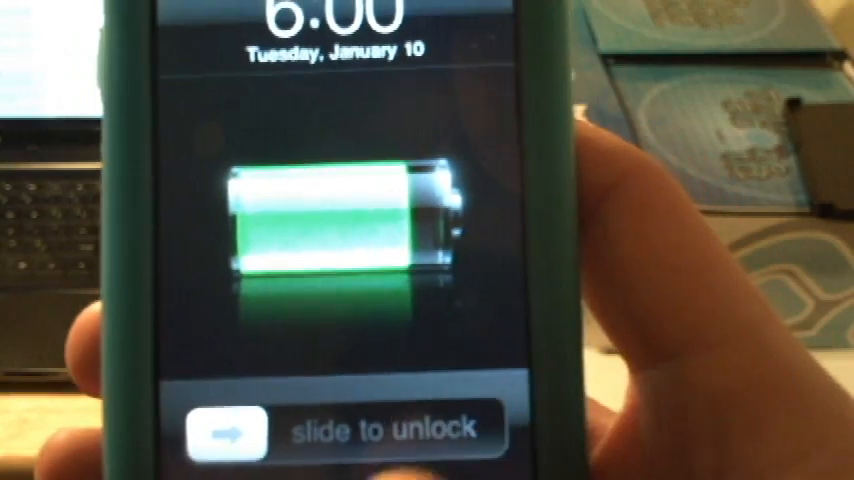
# Slide to unlock the restarted iPod from its charging lock screen.
pyautogui.moveTo(224, 428); pyautogui.dragTo(470, 428)
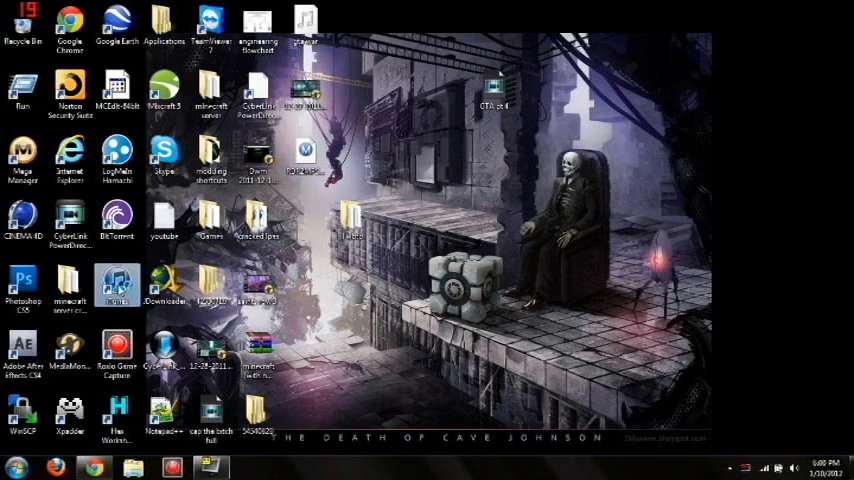
pyautogui.moveTo(118, 284)
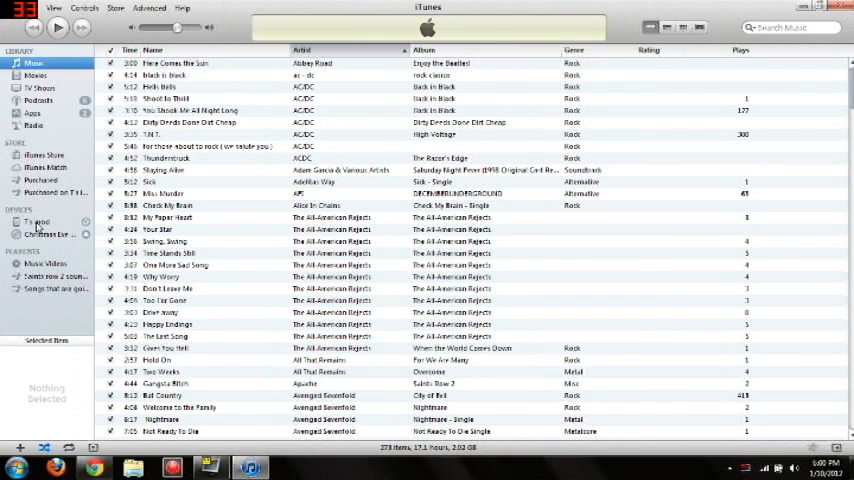
# Select the iPod under DEVICES to show its Summary with capacity, software version and storage usage.
pyautogui.click(36, 222)
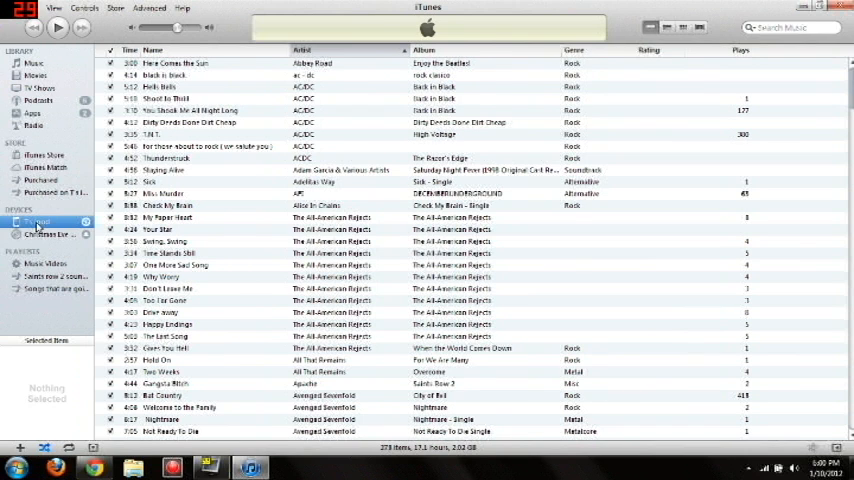
pyautogui.click(38, 220)
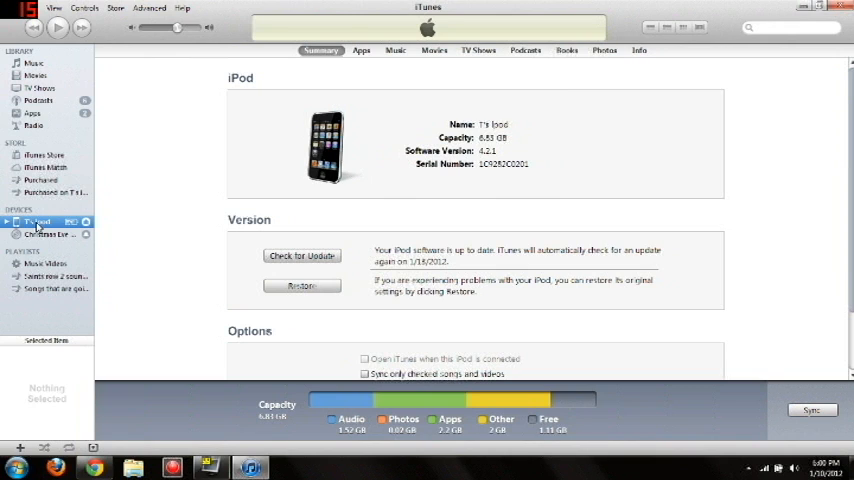
pyautogui.moveTo(308, 368)
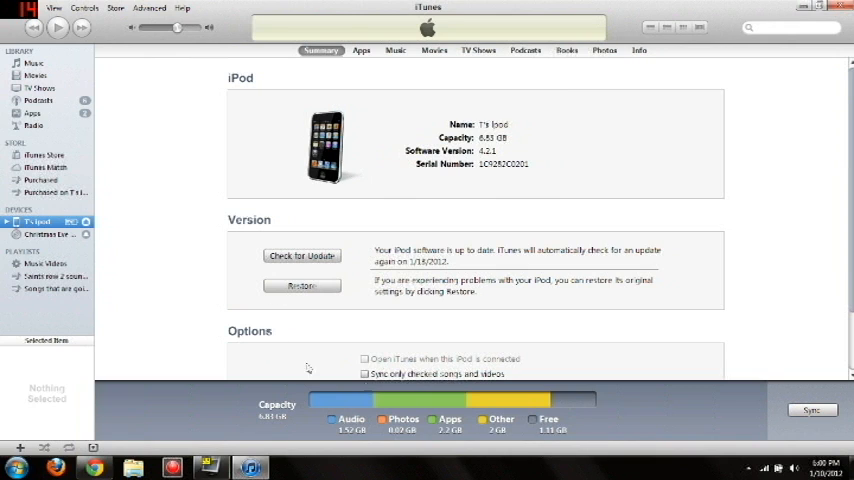